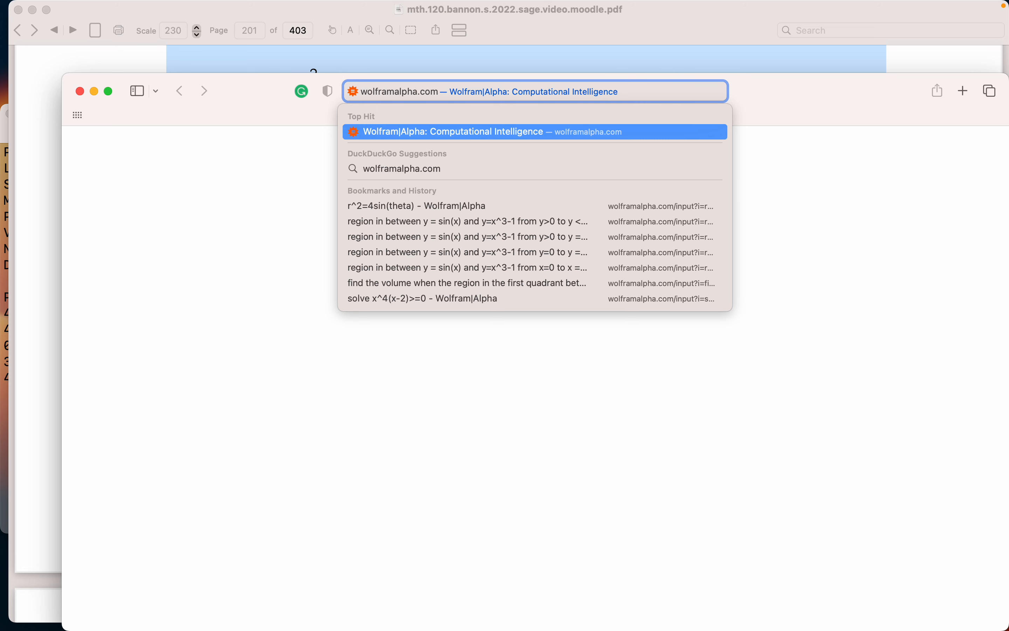
- Load wolframalpha.com from the Top Hit suggestion beside the worksheet PDF
left_click(452, 131)
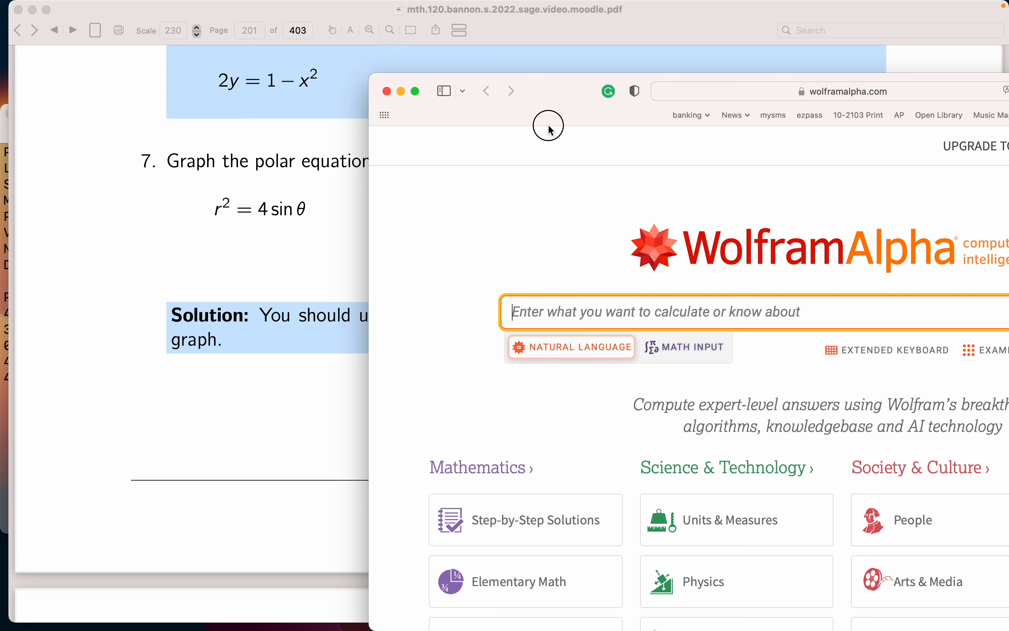
- Enter the query "graph r^2 = 4*sin(theta)" in the Wolfram|Alpha input field
type("graph r^2 =")
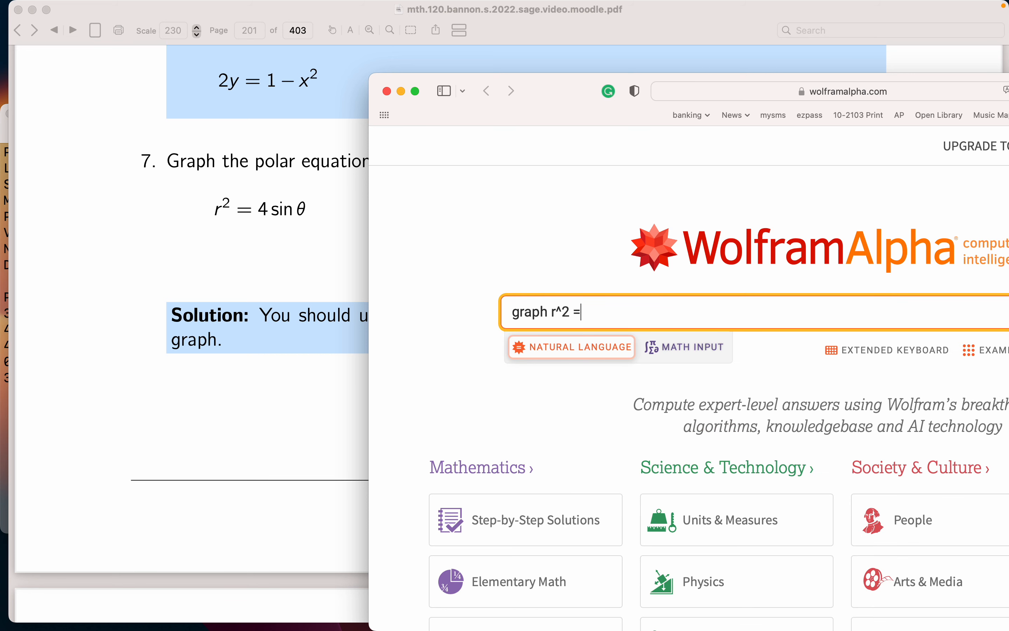
type("4")
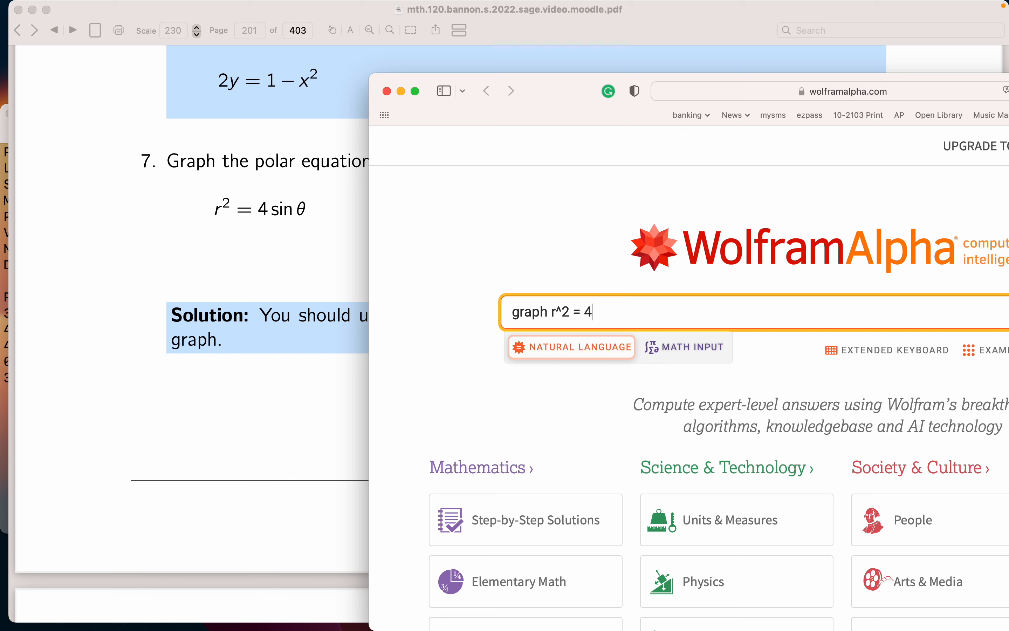
type("*sin")
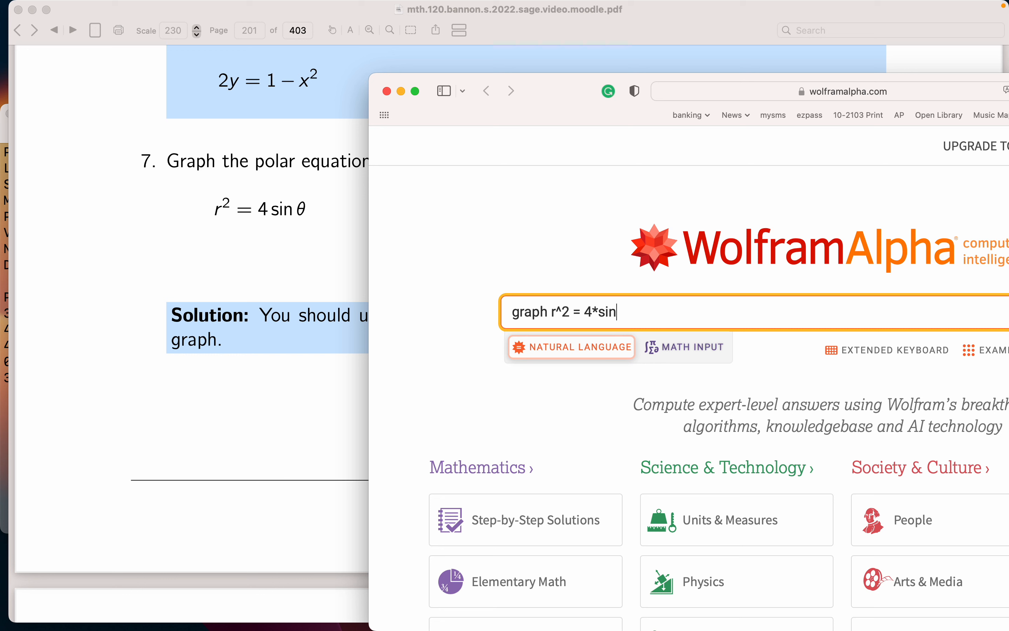
type("(")
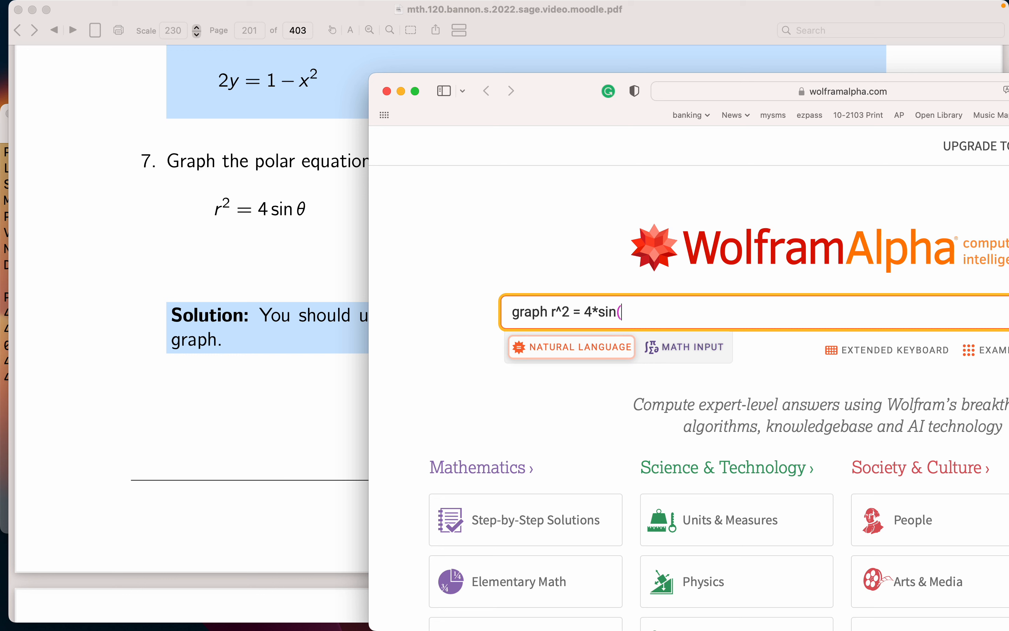
type("theta")
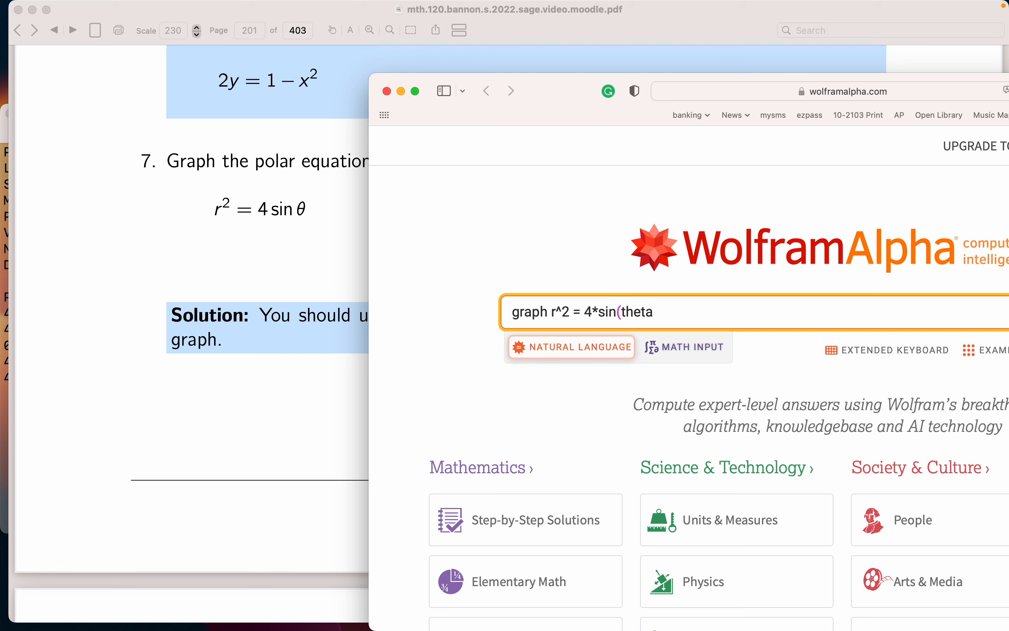
type(")")
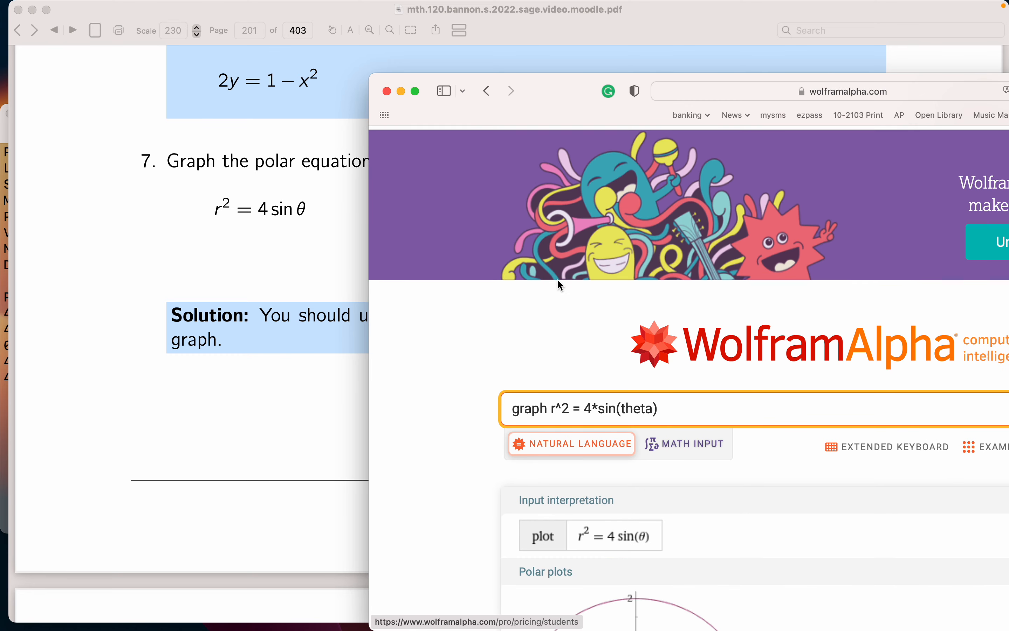
- Submit the query and scroll to the Polar plots result showing two loops for θ from −π to π
scroll("down", 3)
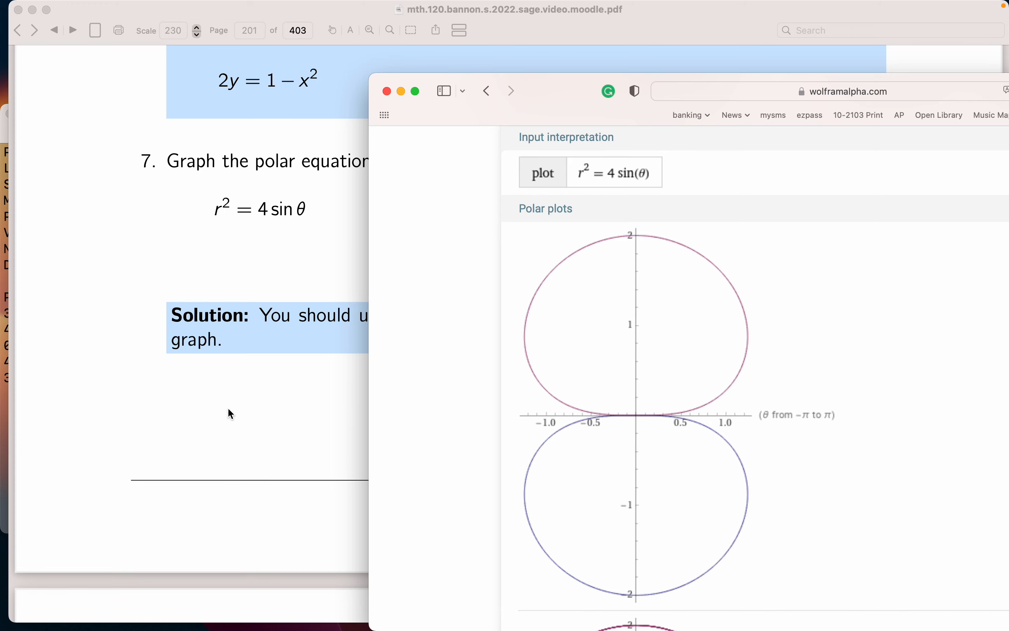
scroll("down", 3)
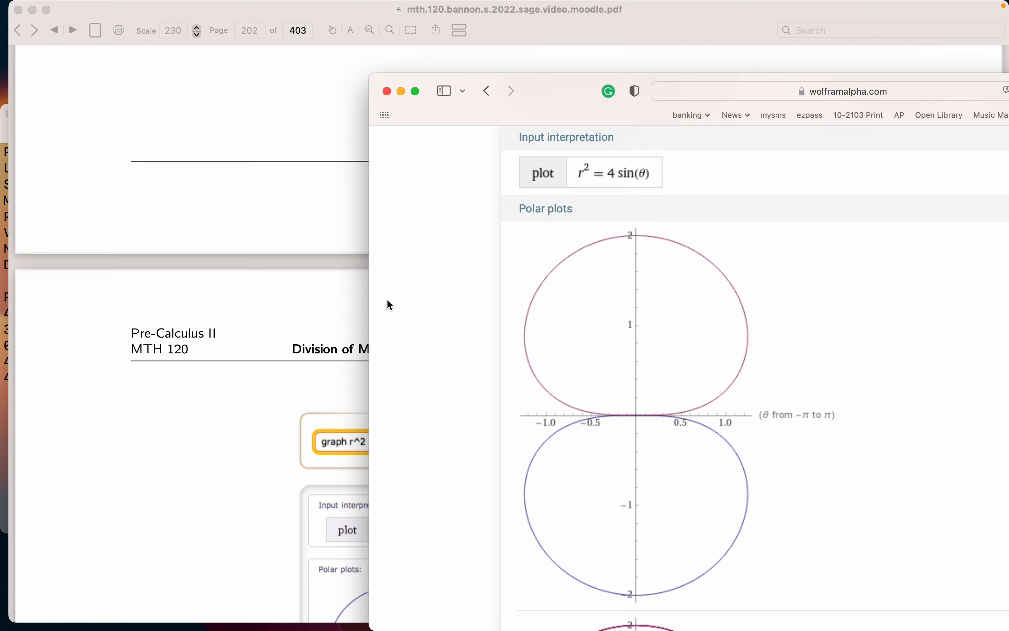